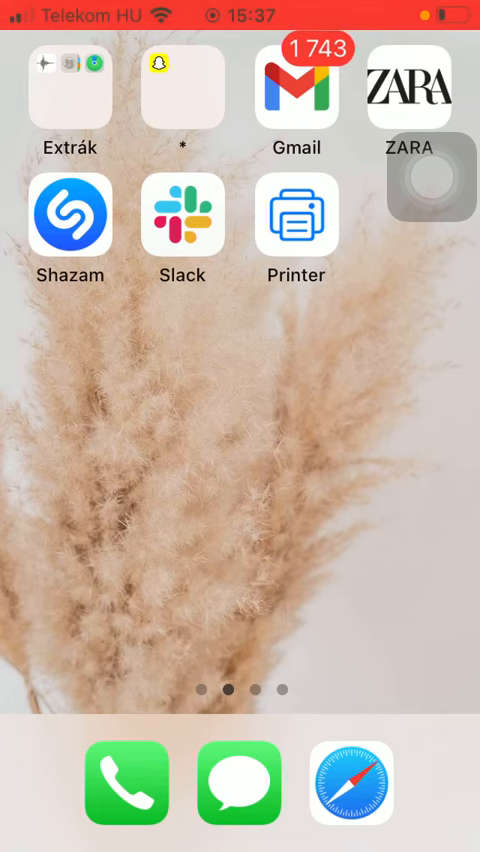
Launch the Printer app to open its camera scanner on the notebook page
left_click(296, 215)
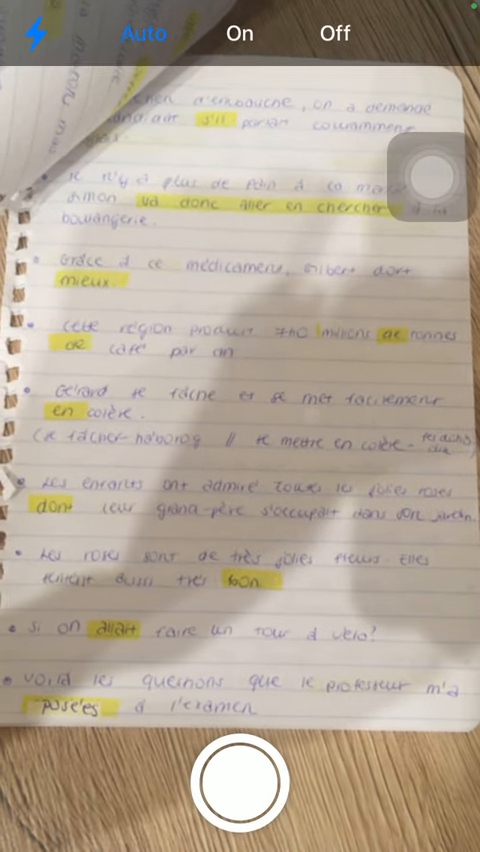
Capture the handwritten notebook page and keep the cropped scan
left_click(240, 783)
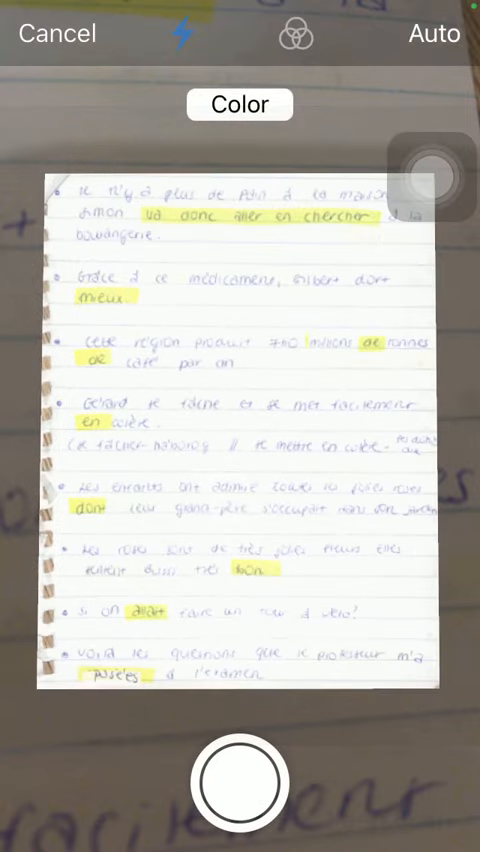
left_click(240, 782)
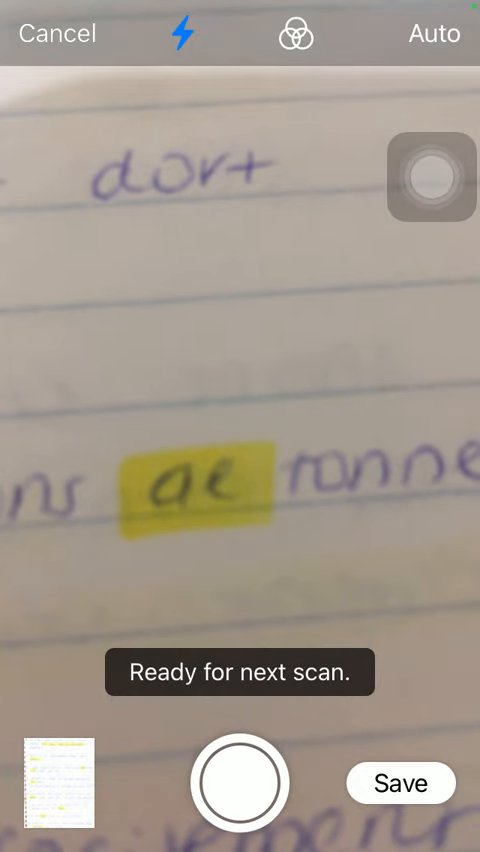
Save the scan as 'Scan 1' and bring up its Printer Options
left_click(399, 783)
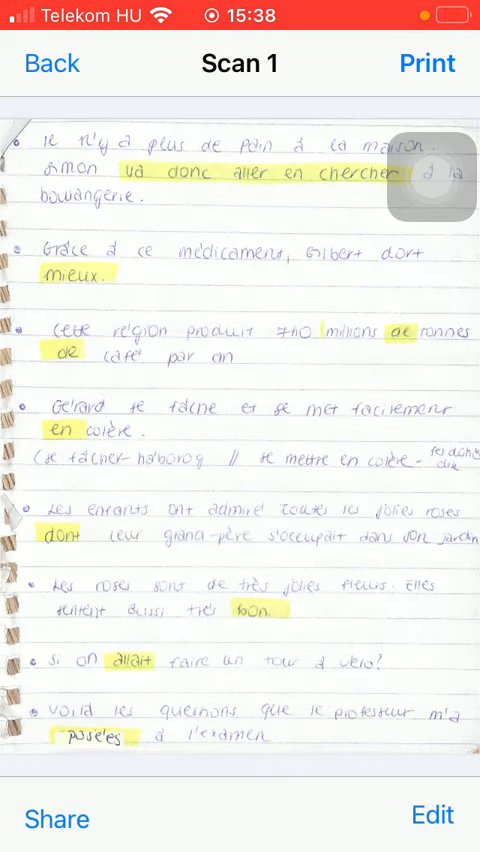
left_click(427, 63)
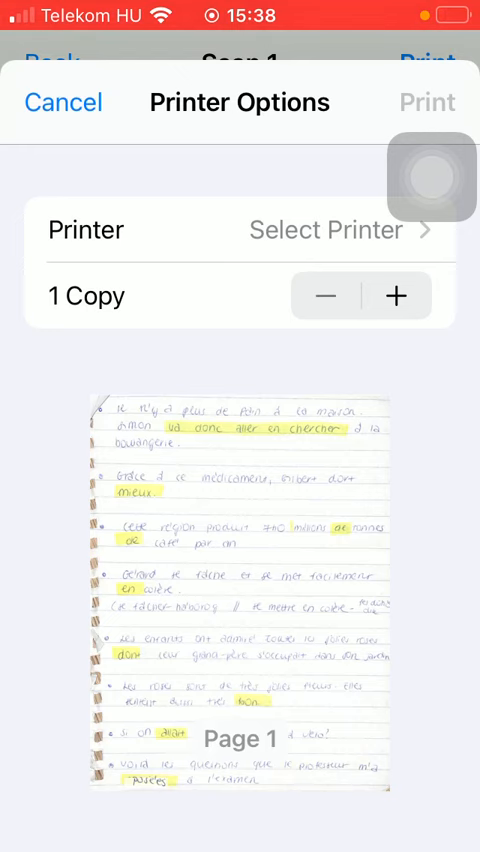